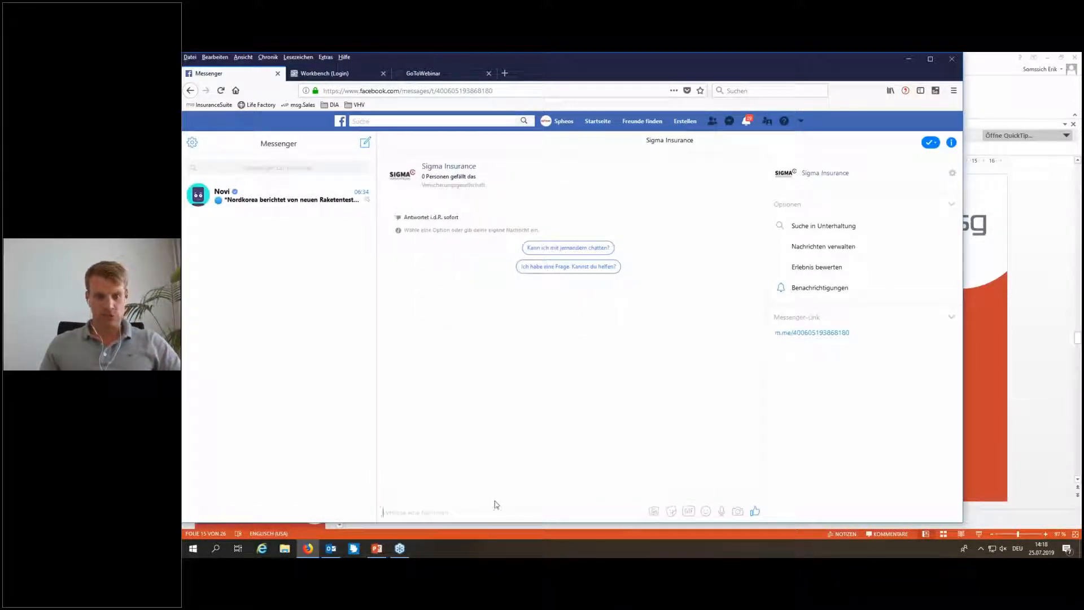
Greet the Sigma Insurance bot with 'Hi' and answer that the job is office work.
{"action": "type", "text": "Hi"}
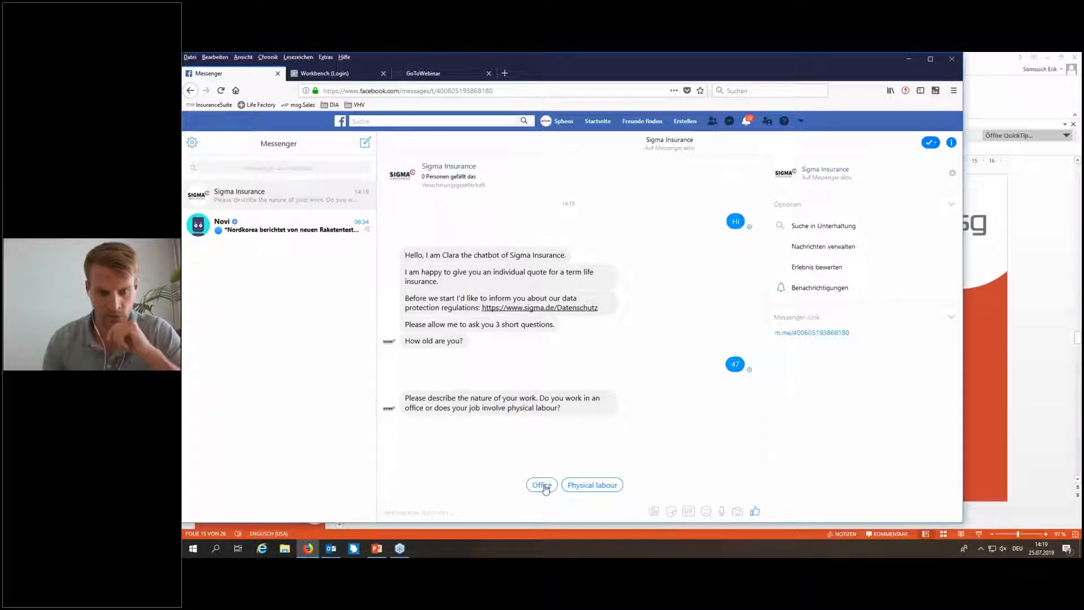
{"action": "left_click", "coordinate": [541, 484]}
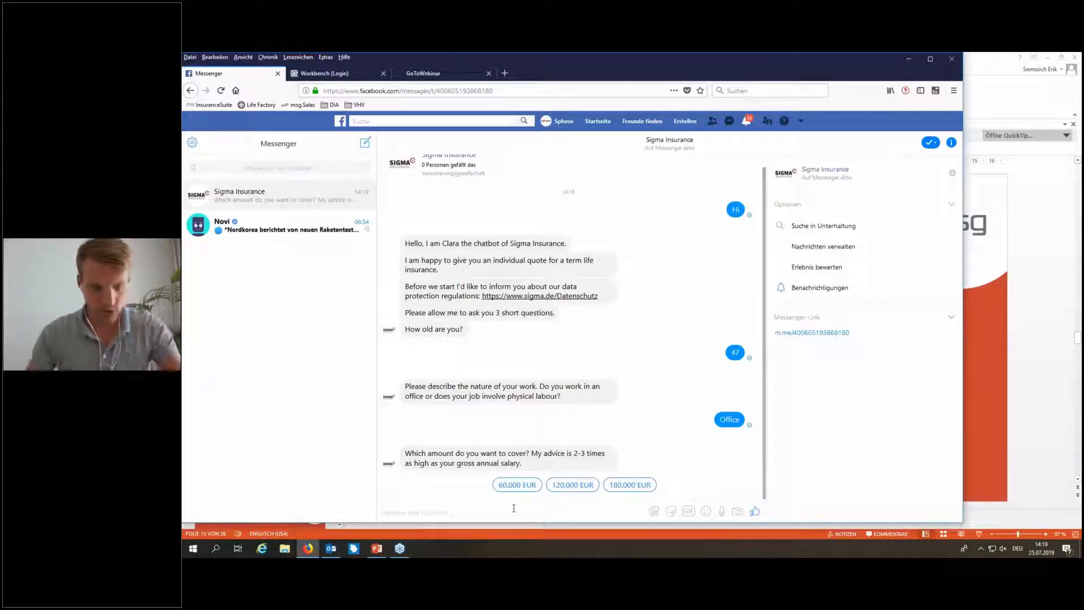
Send a coverage amount of 230000 to get the BASE €83.01 and PREMIUM €85.81 offers.
{"action": "type", "text": "2"}
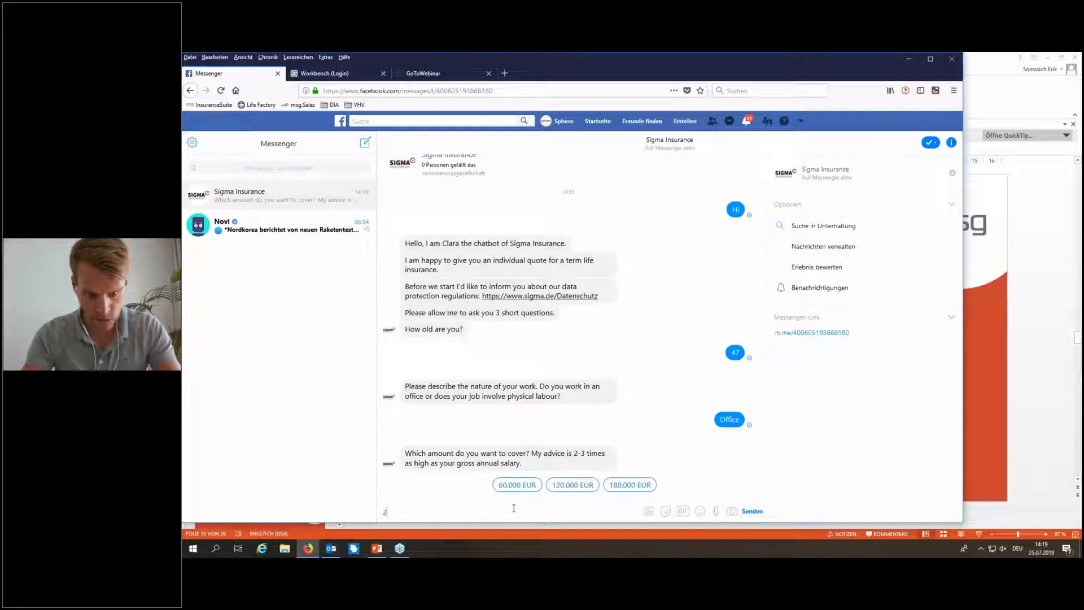
{"action": "type", "text": "30000"}
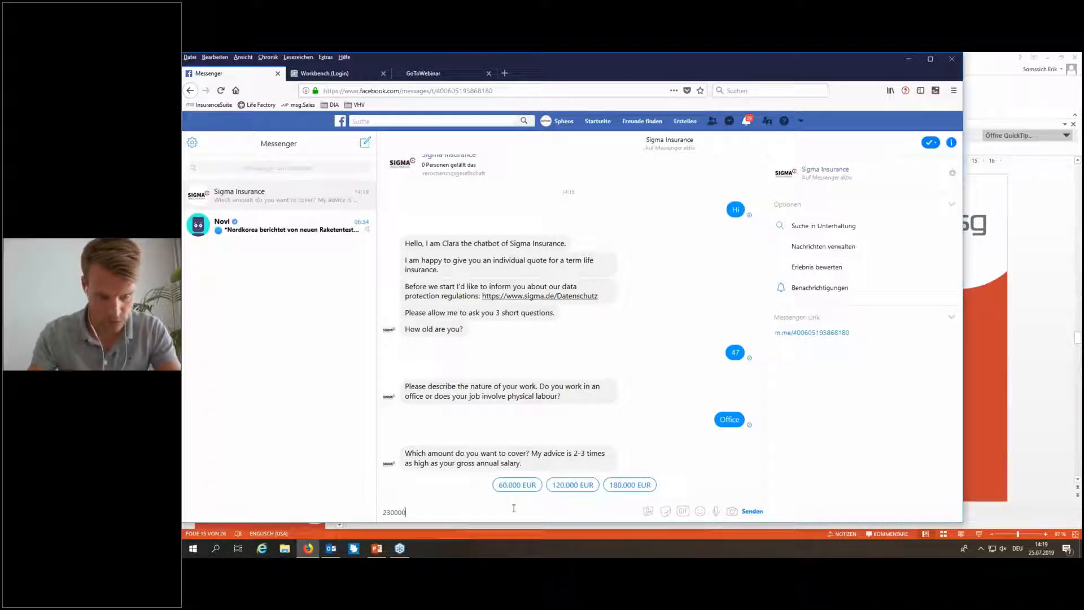
{"action": "left_click", "coordinate": [753, 511]}
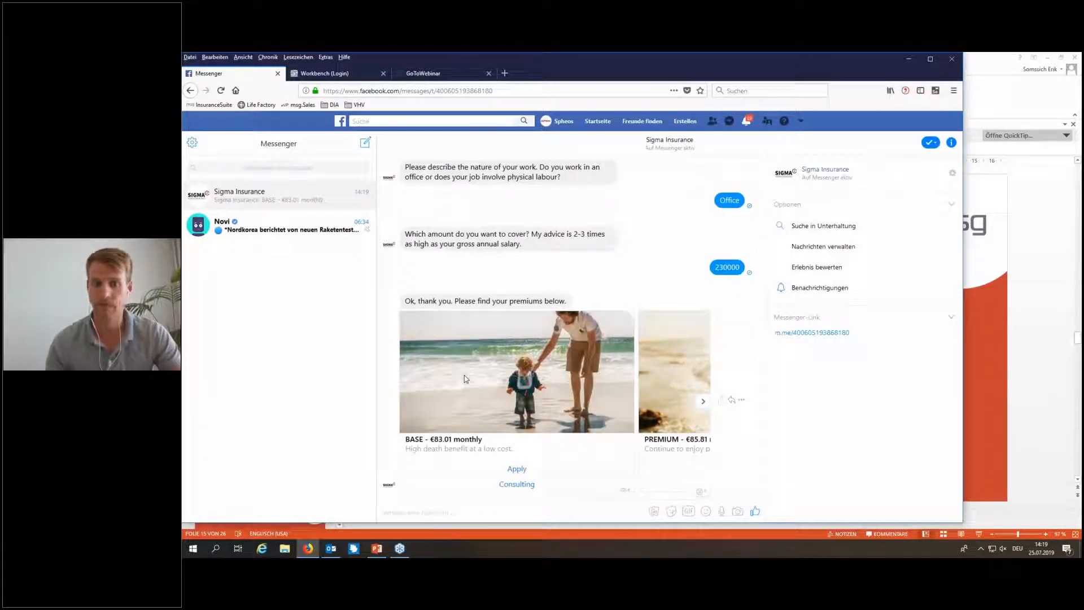
{"action": "mouse_move", "coordinate": [454, 357]}
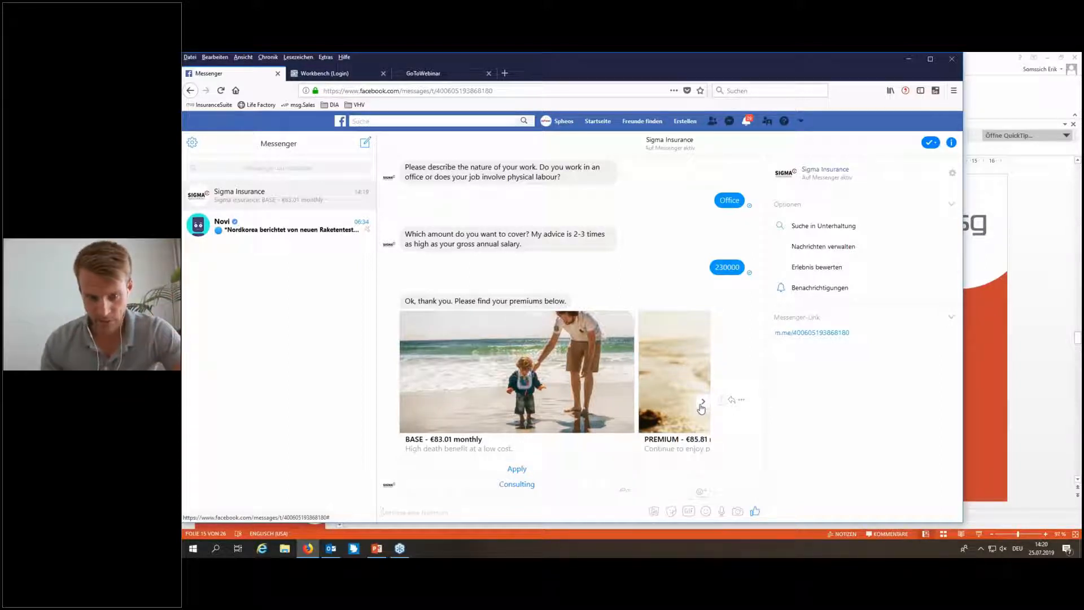
{"action": "left_click", "coordinate": [702, 400]}
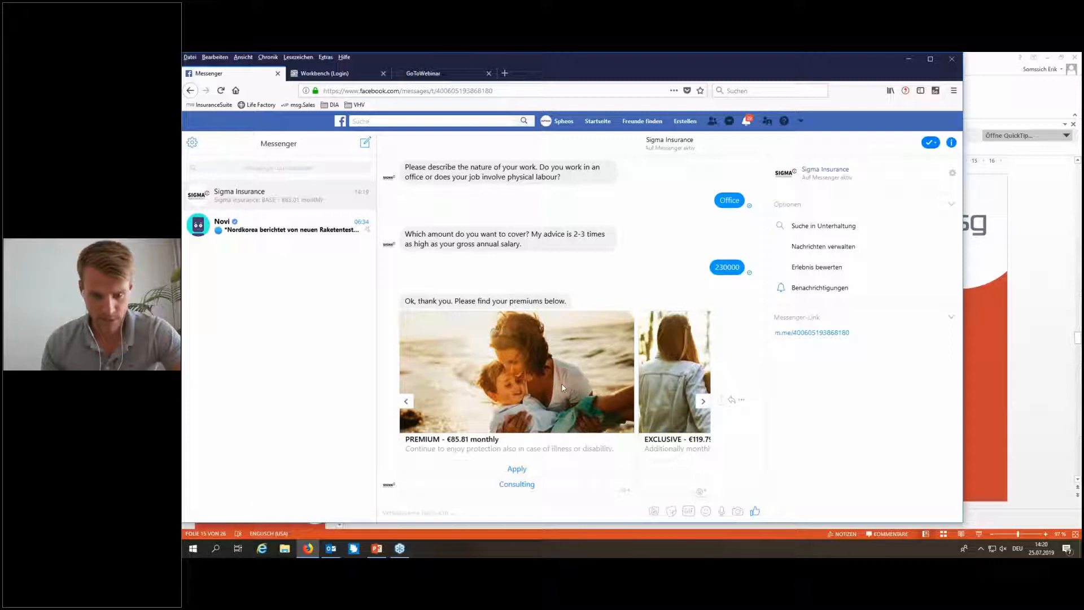
{"action": "left_click", "coordinate": [704, 401]}
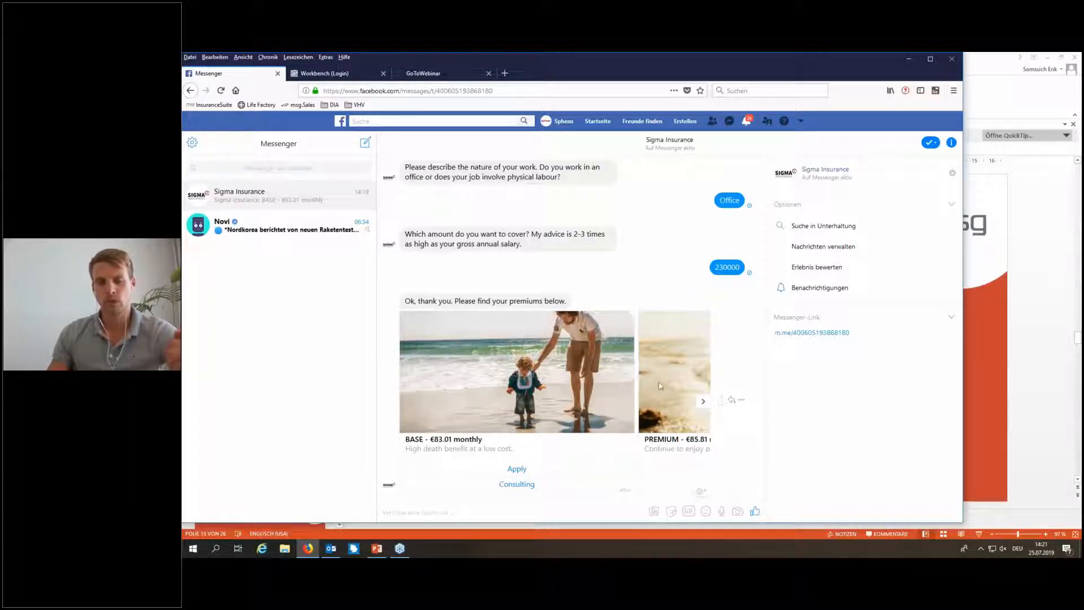
{"action": "left_click", "coordinate": [704, 401]}
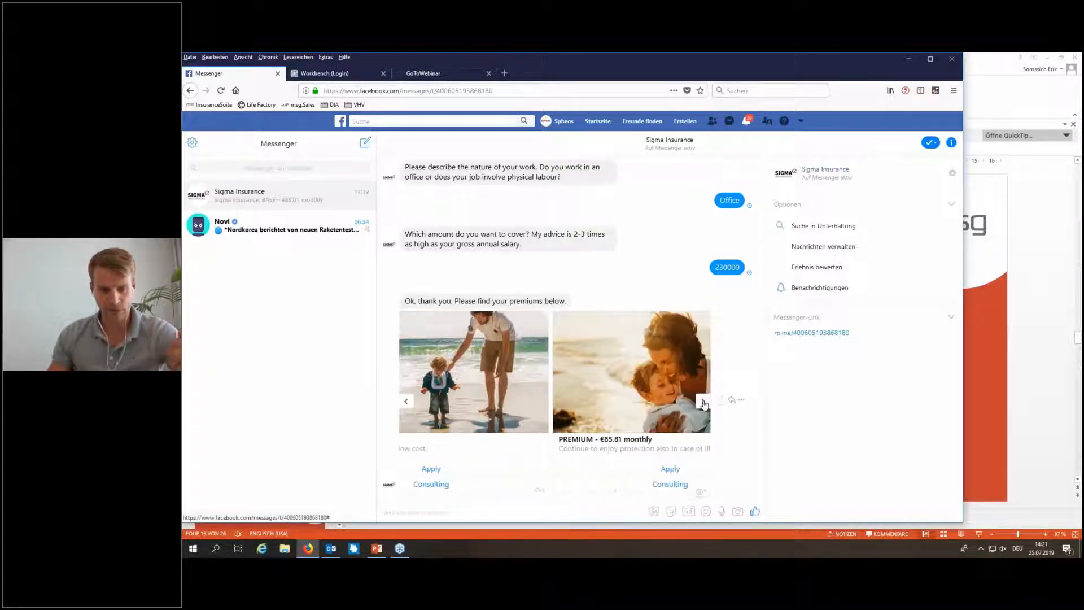
{"action": "left_click", "coordinate": [405, 401]}
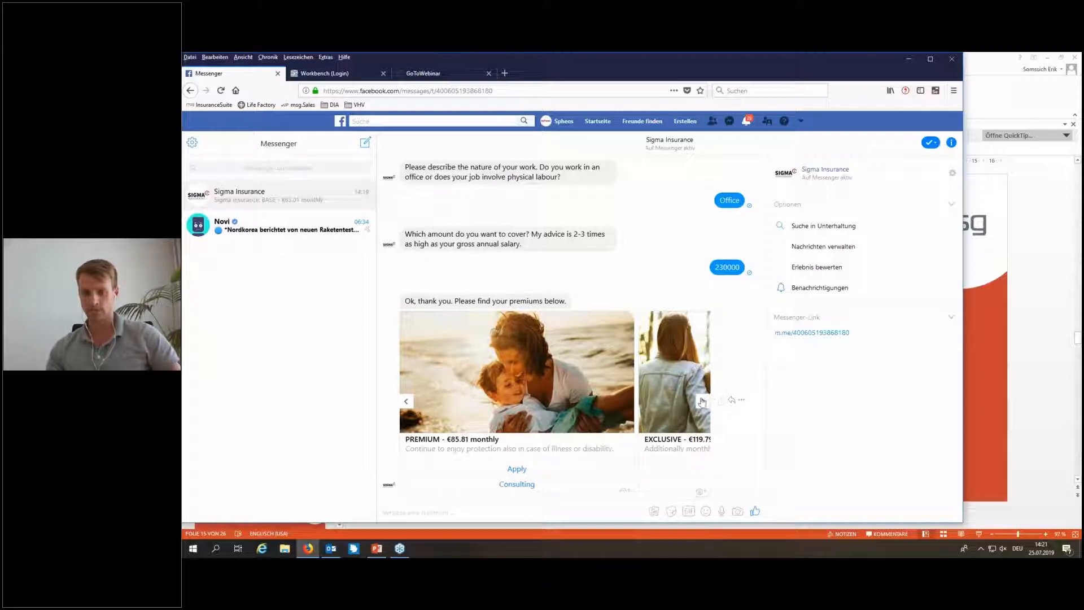
{"action": "left_click", "coordinate": [701, 401]}
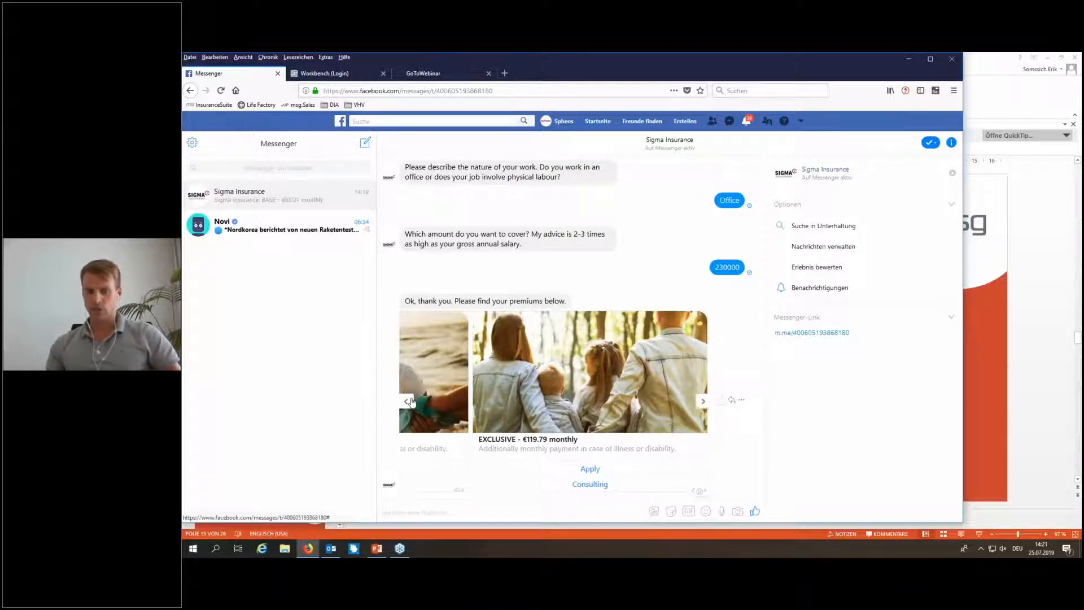
{"action": "left_click", "coordinate": [408, 401]}
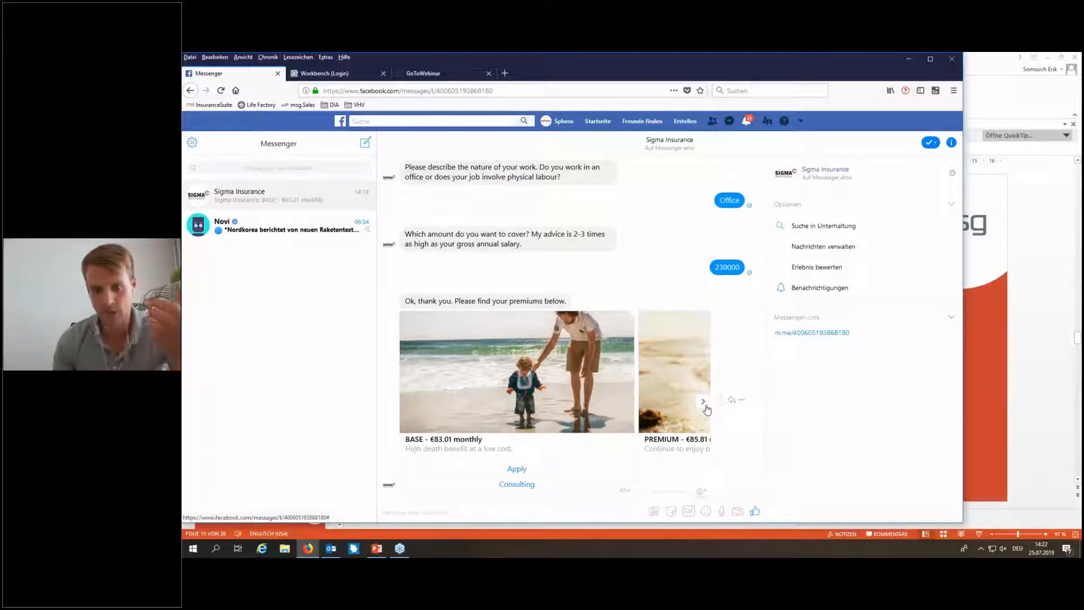
Move the offer carousel past PREMIUM to the EXCLUSIVE €119.79 card to apply for it.
{"action": "left_click", "coordinate": [703, 401]}
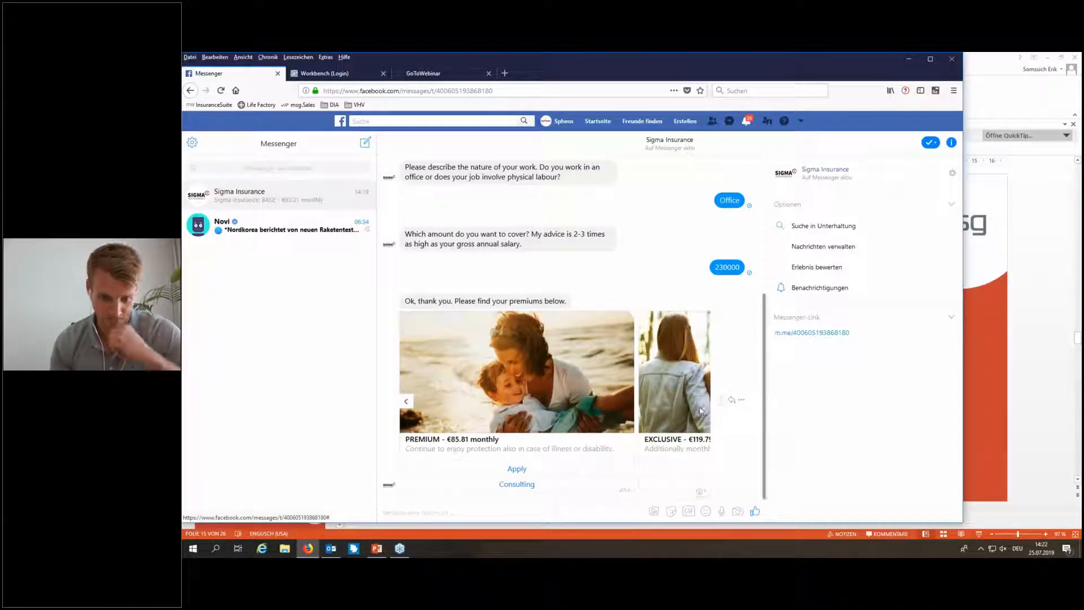
{"action": "left_click", "coordinate": [697, 400]}
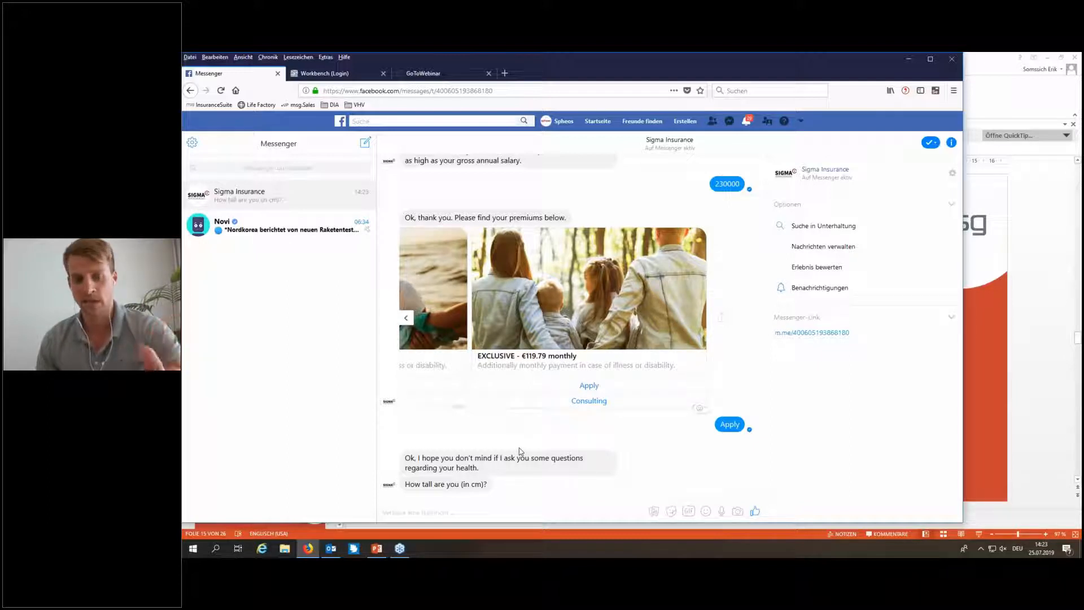
{"action": "mouse_move", "coordinate": [534, 447]}
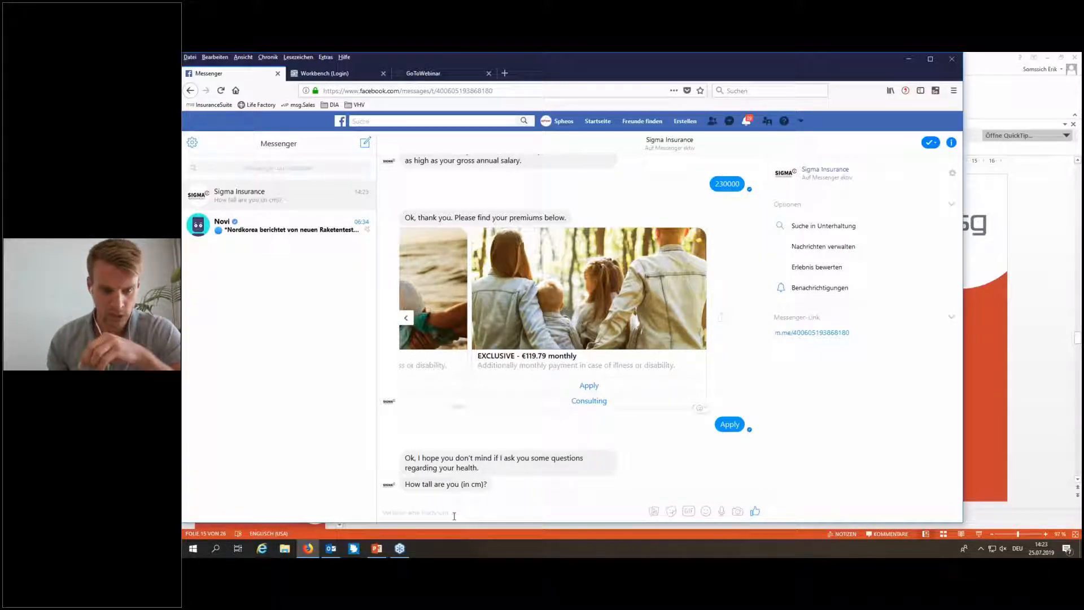
Answer the health questions: 180 cm tall, 80 kg, and no past medical treatment.
{"action": "type", "text": "180"}
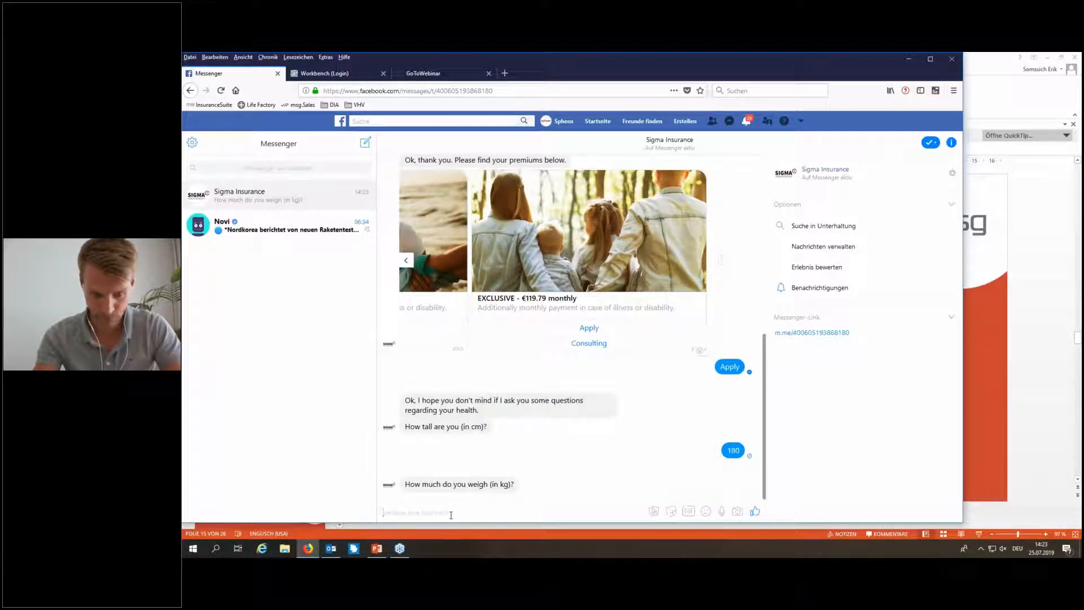
{"action": "type", "text": "80"}
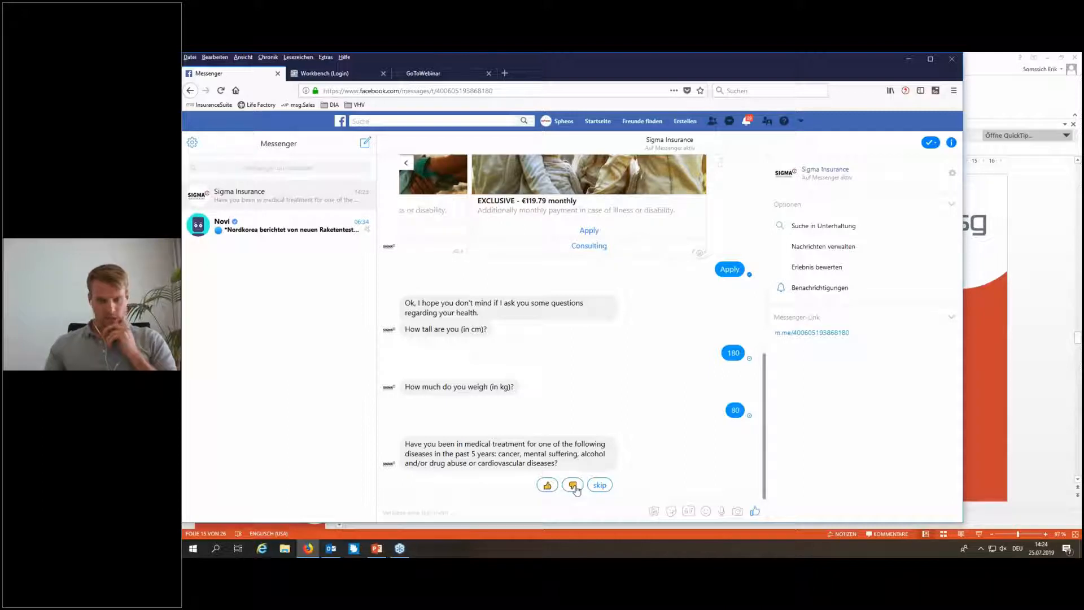
{"action": "left_click", "coordinate": [573, 485]}
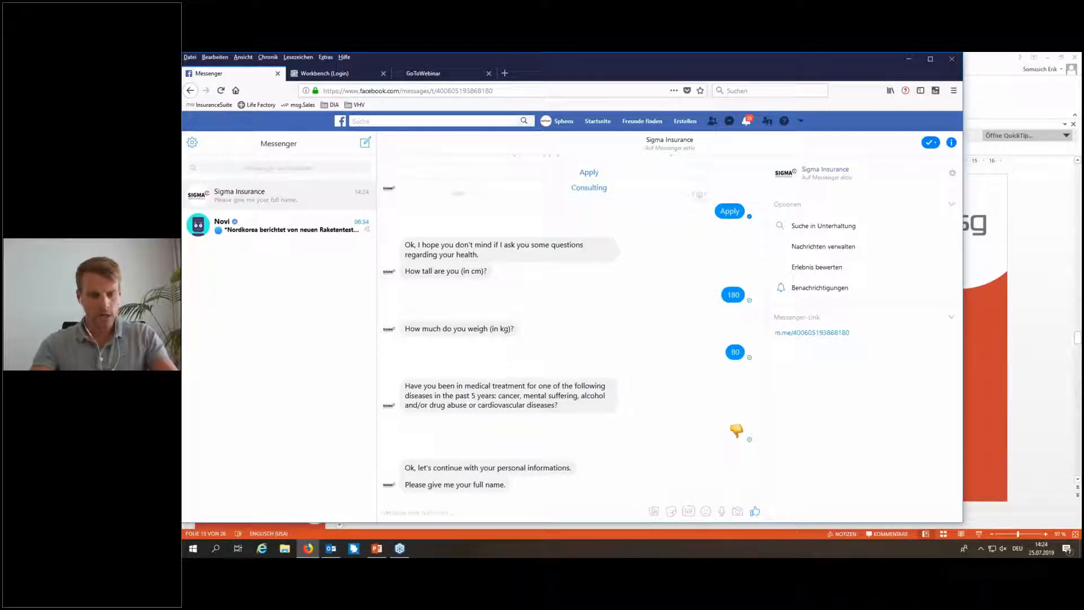
Send the applicant's name Harry Potter, birth date 19.08.1971 and msg-life email address.
{"action": "type", "text": "Harry Pott"}
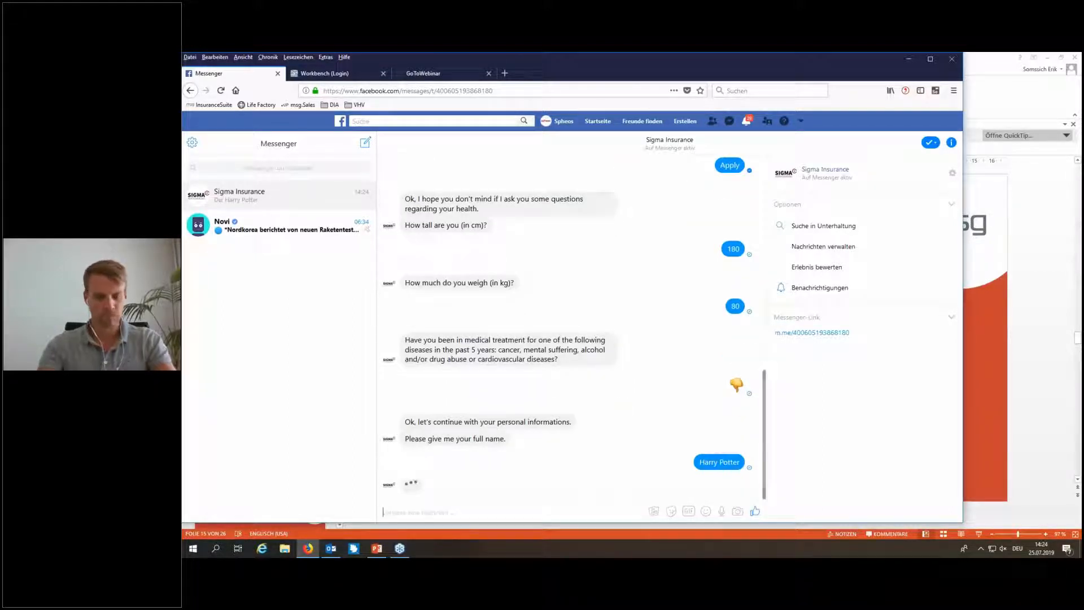
{"action": "type", "text": "19"}
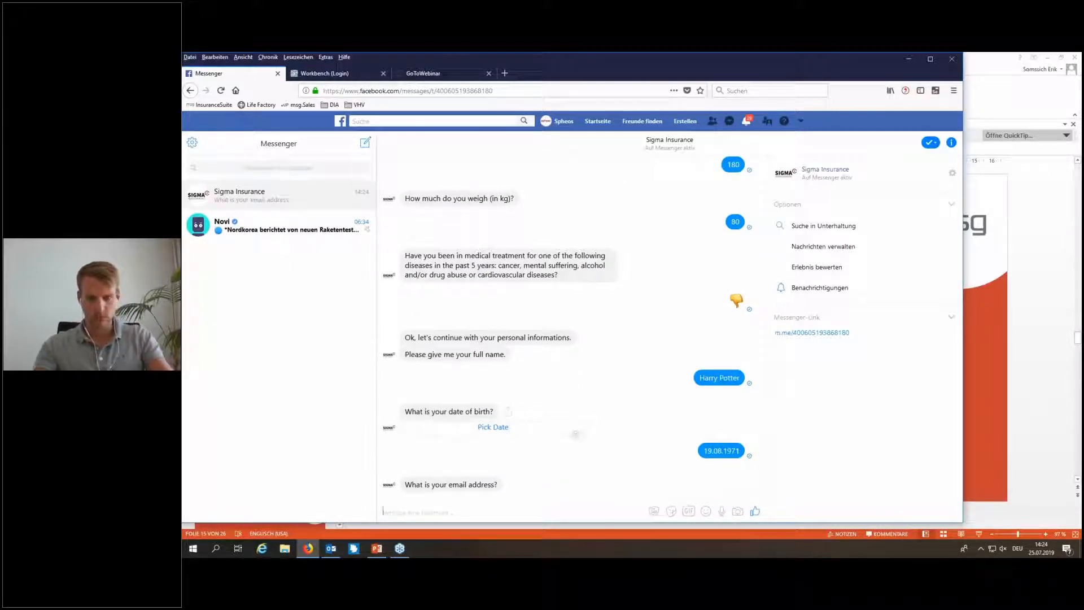
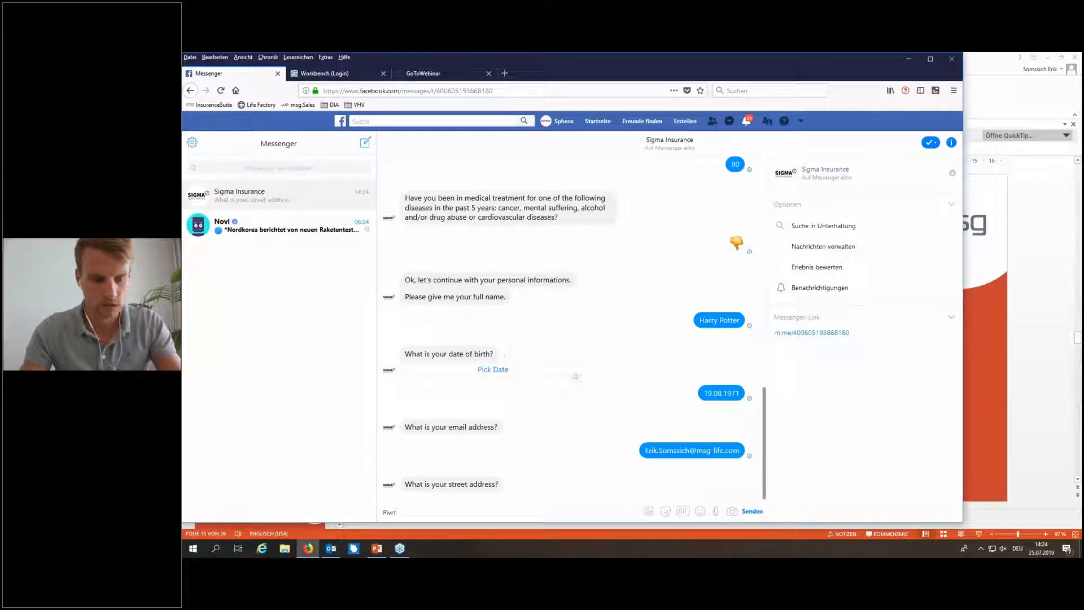
Send the street address Pivetdrive and zip code 81002 to the bot.
{"action": "type", "text": "Pivetdrive"}
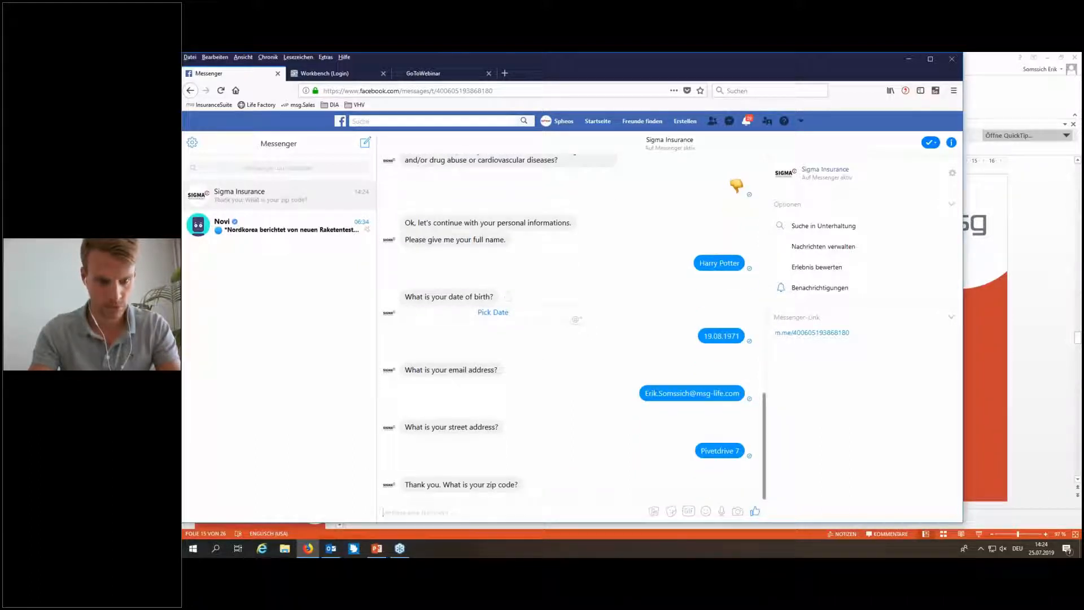
{"action": "type", "text": "81002"}
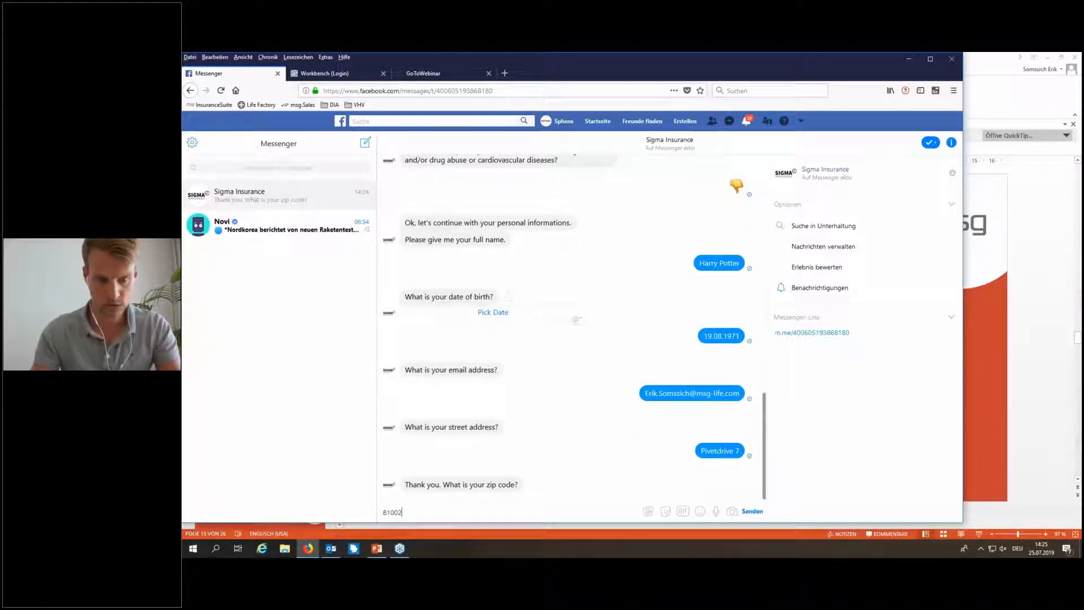
{"action": "left_click", "coordinate": [752, 511]}
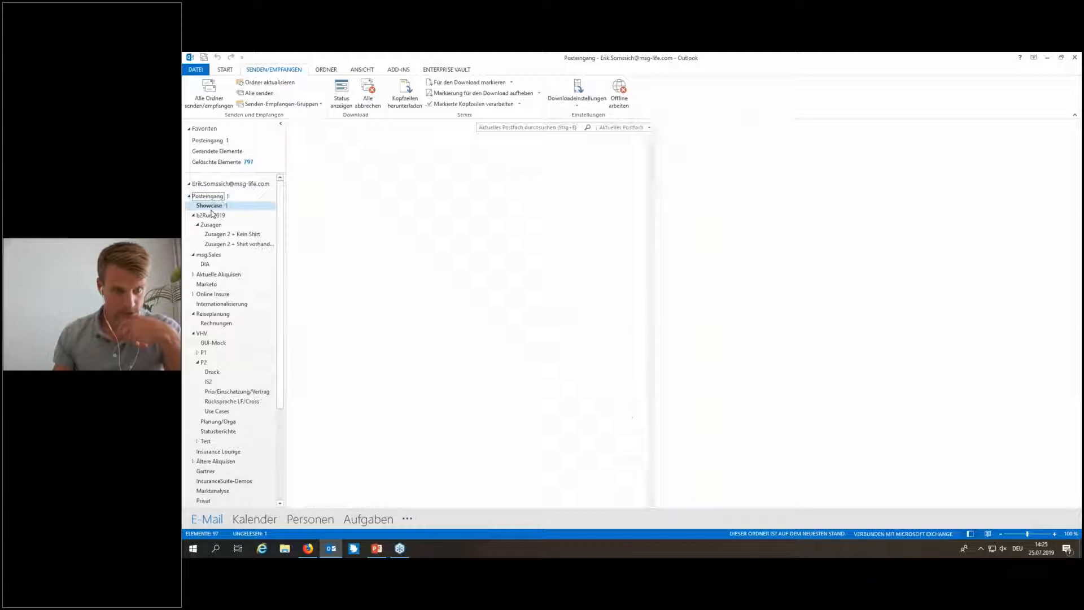
{"action": "left_click", "coordinate": [209, 206]}
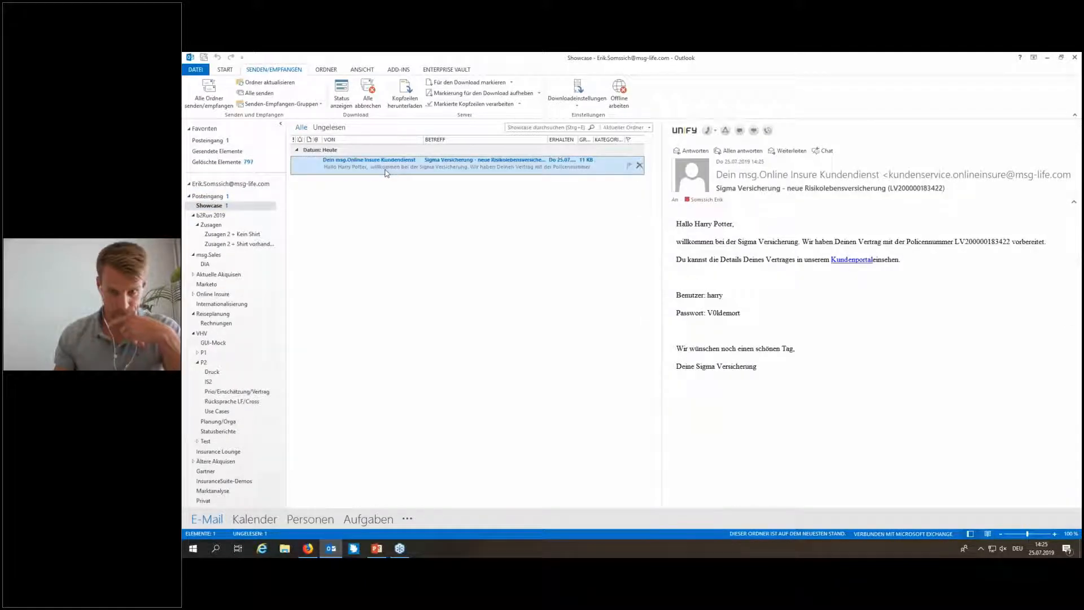
{"action": "double_click", "coordinate": [467, 163]}
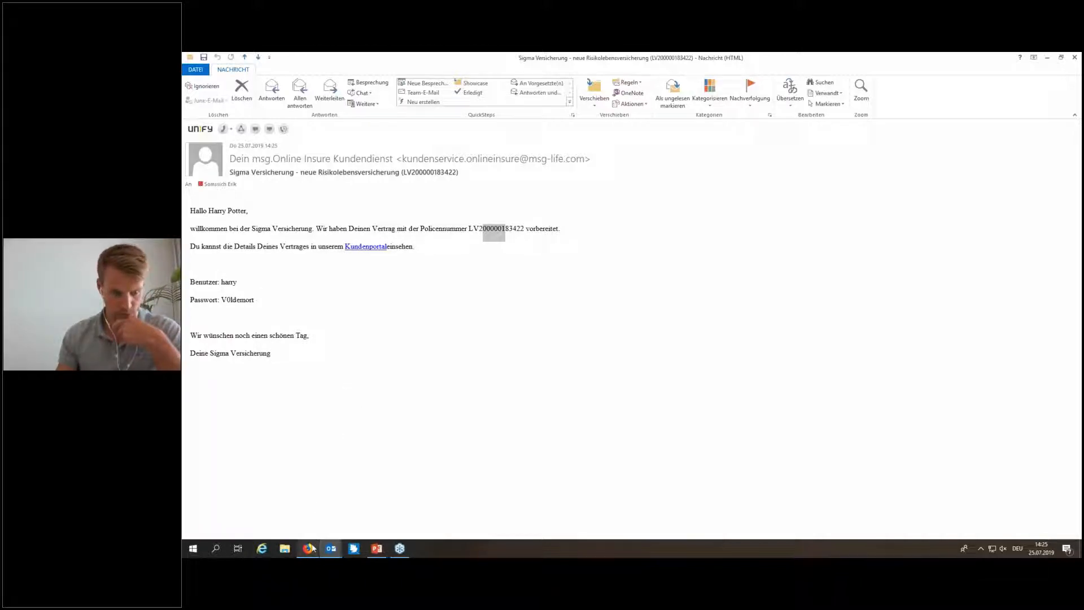
{"action": "left_click", "coordinate": [307, 548]}
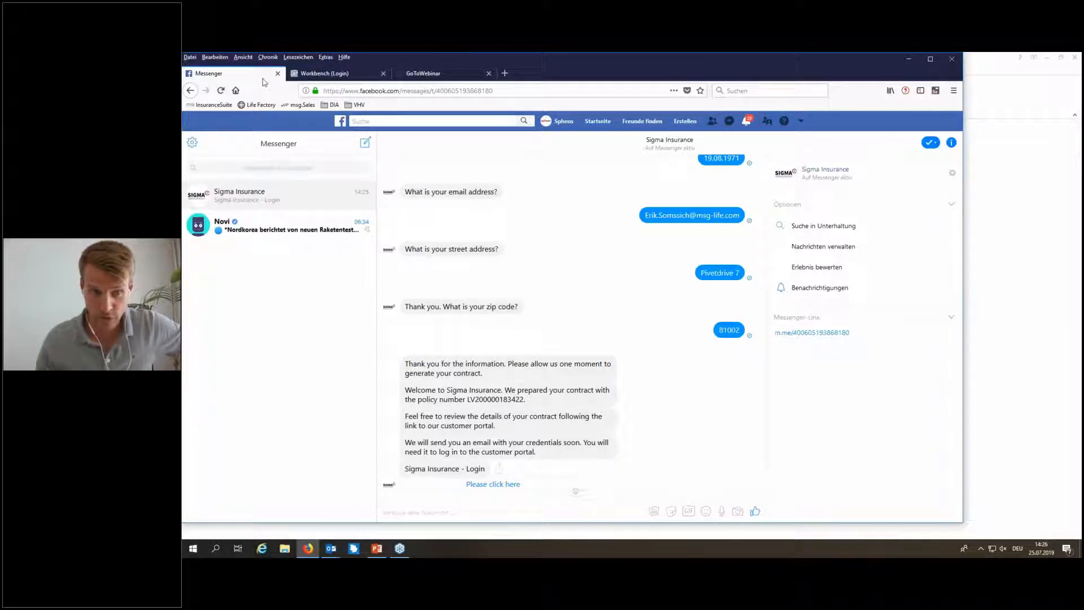
Sign in to the msg.Life Factory Workbench as user lf4 using the saved login.
{"action": "left_click", "coordinate": [325, 73]}
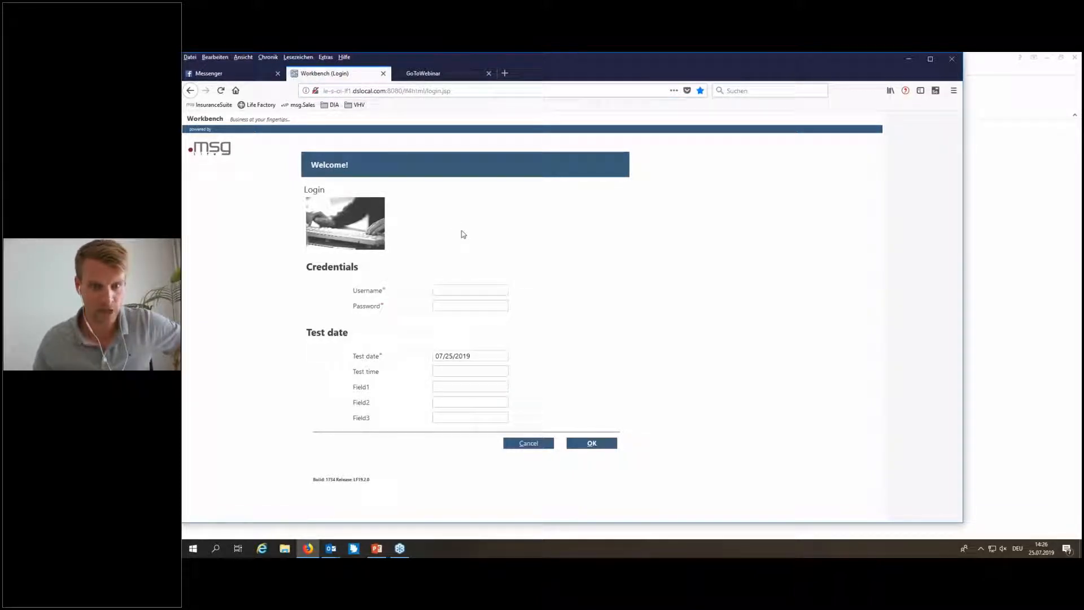
{"action": "type", "text": "lf4"}
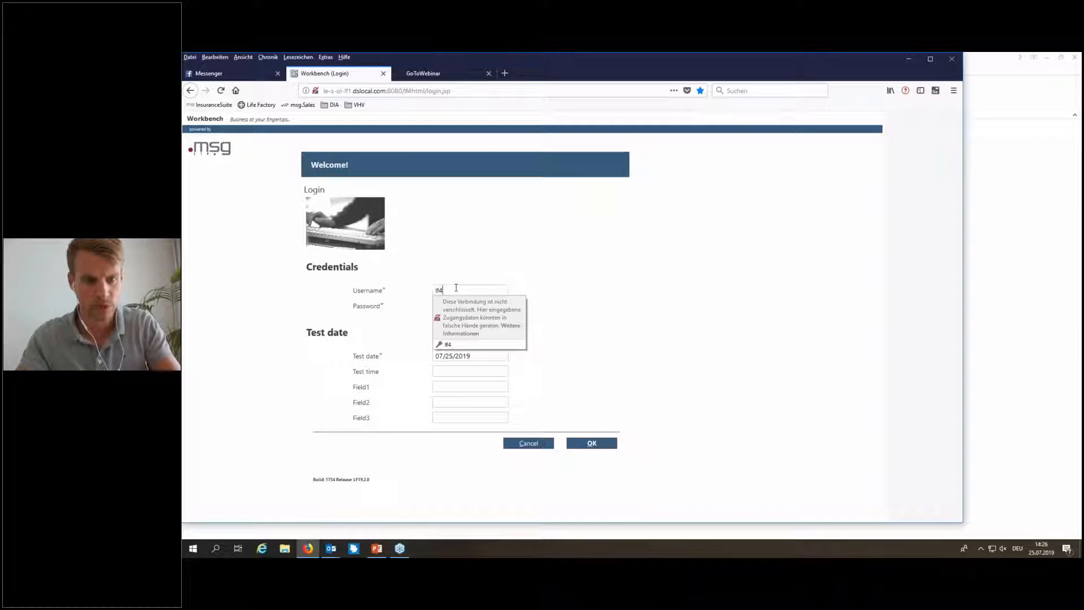
{"action": "left_click", "coordinate": [591, 443]}
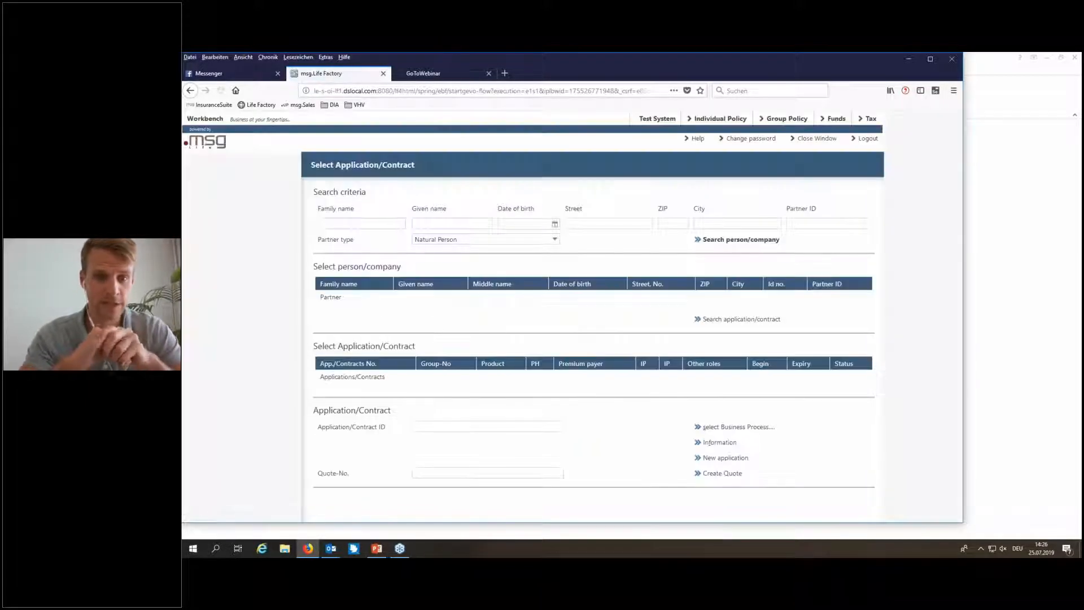
{"action": "left_click", "coordinate": [231, 73]}
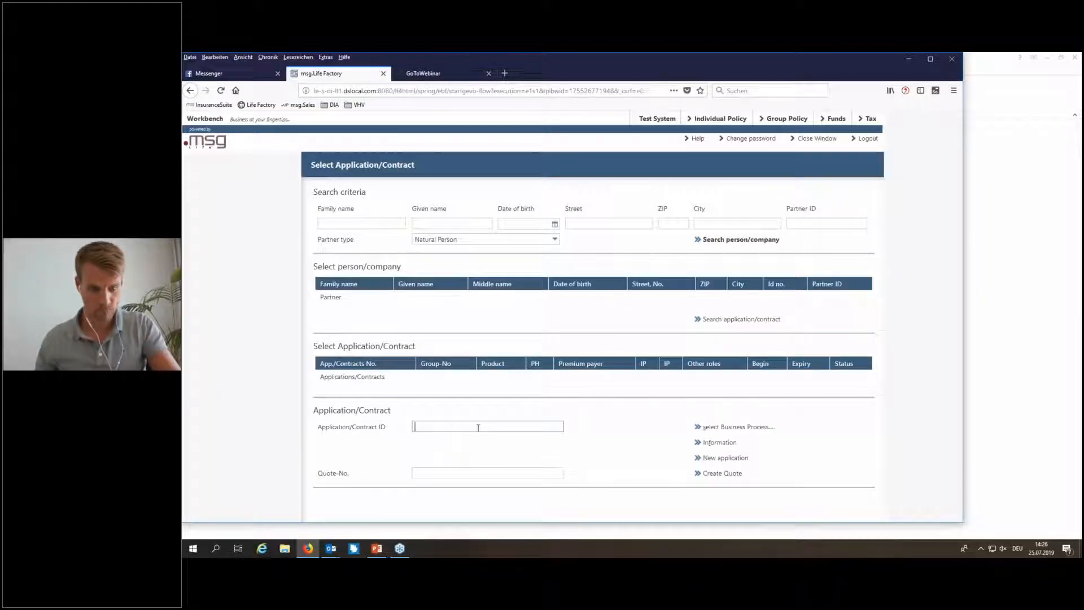
{"action": "left_click", "coordinate": [719, 443]}
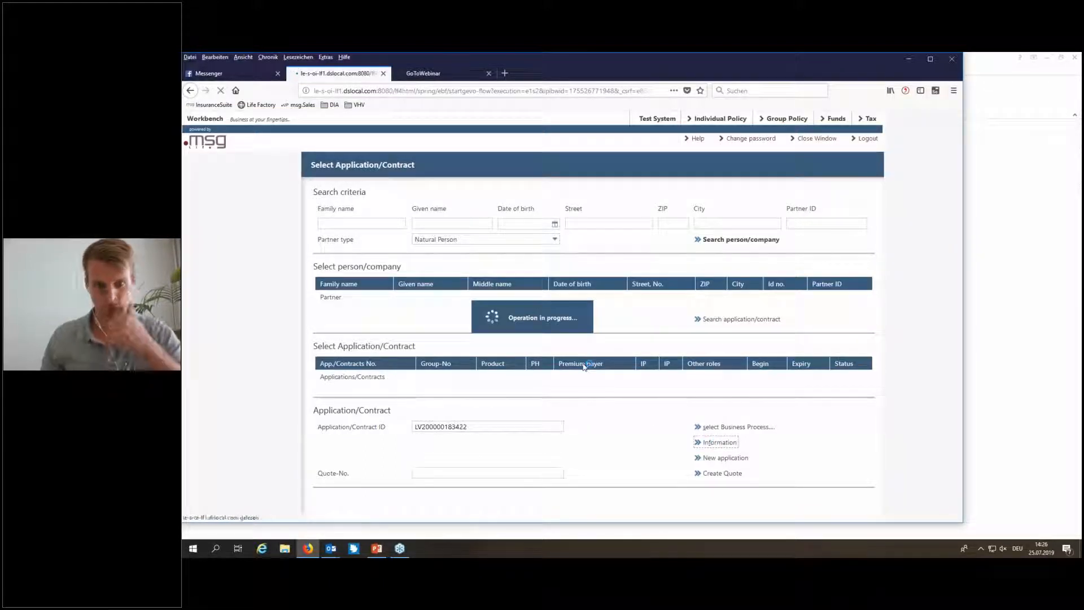
{"action": "left_click", "coordinate": [718, 442]}
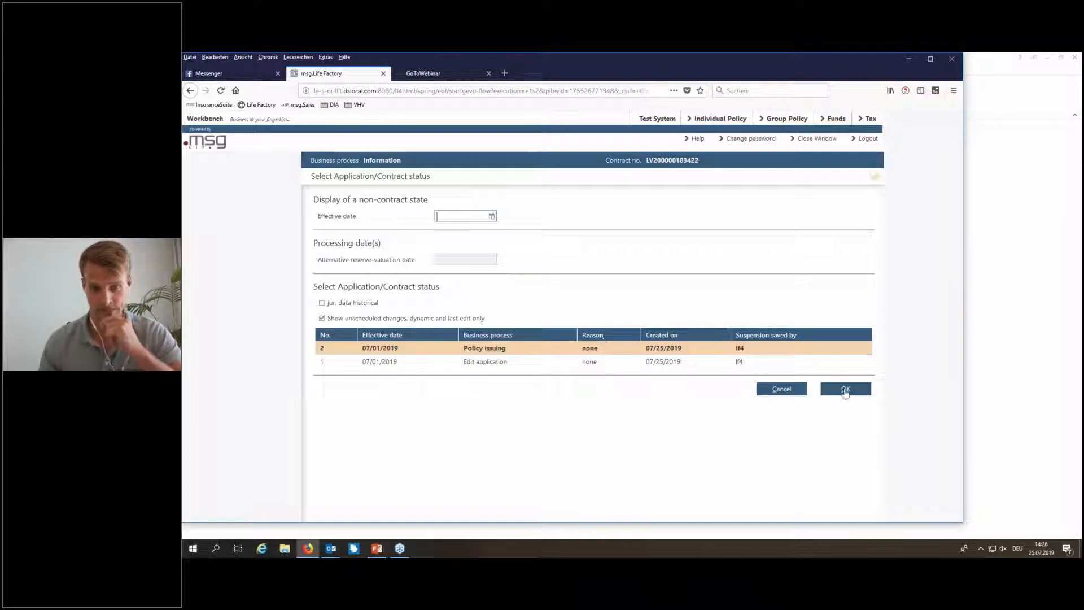
{"action": "left_click", "coordinate": [845, 388]}
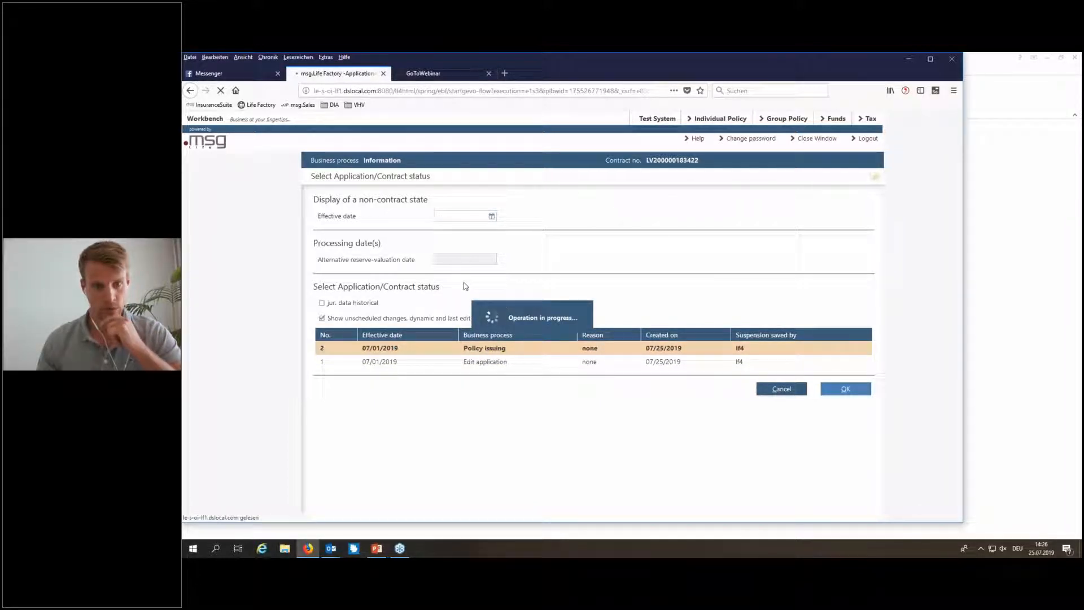
{"action": "left_click", "coordinate": [845, 388]}
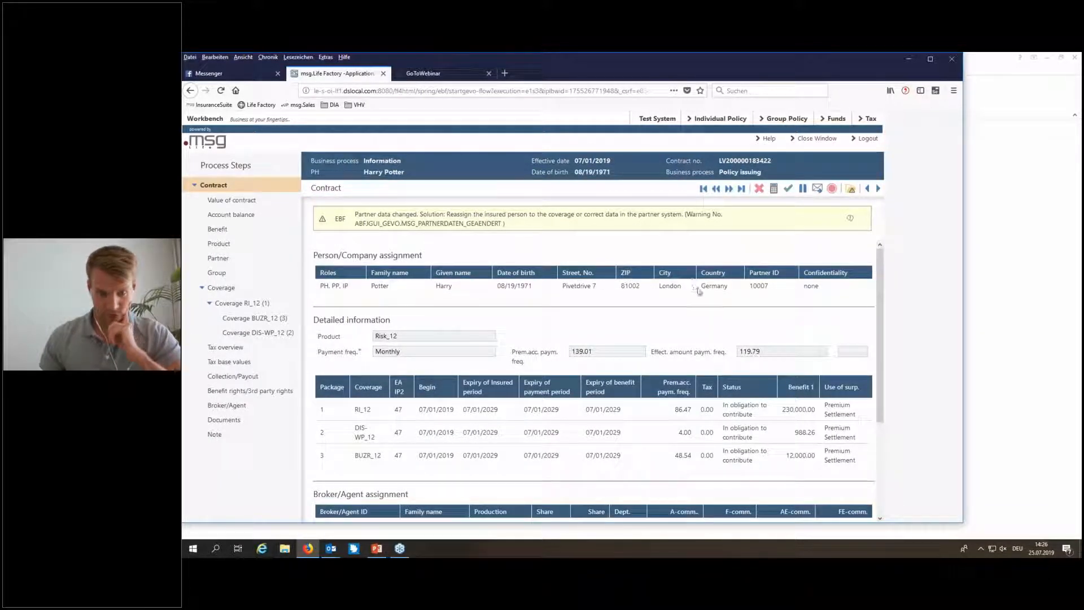
Review the contract overview and open coverage RI_12 showing Harry Potter, 230,000 benefit, 10-year duration.
{"action": "scroll", "scroll_direction": "down", "scroll_amount": 3}
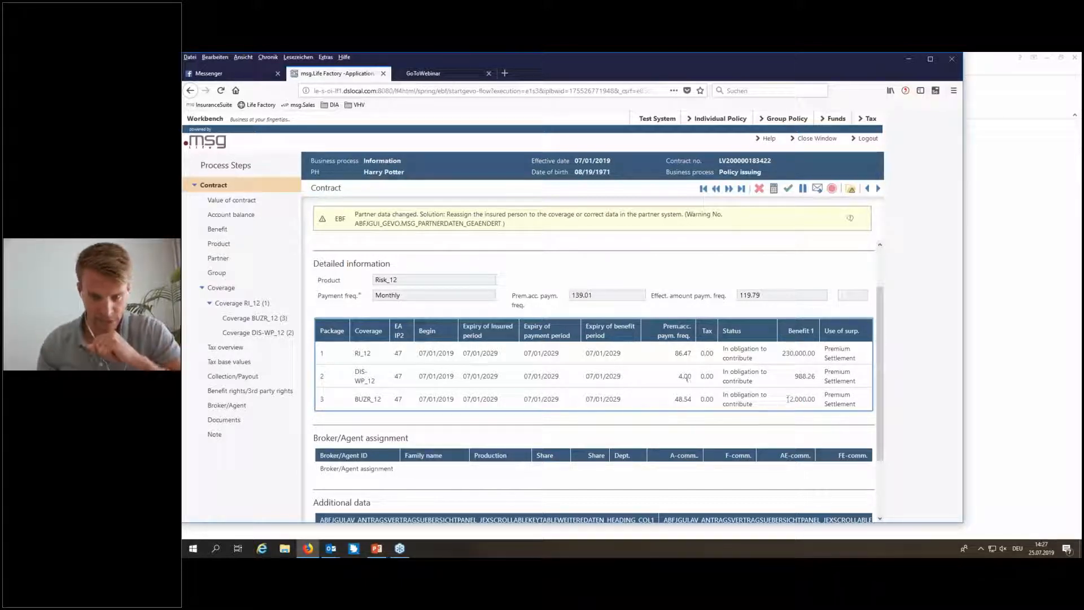
{"action": "scroll", "scroll_direction": "down", "scroll_amount": 3}
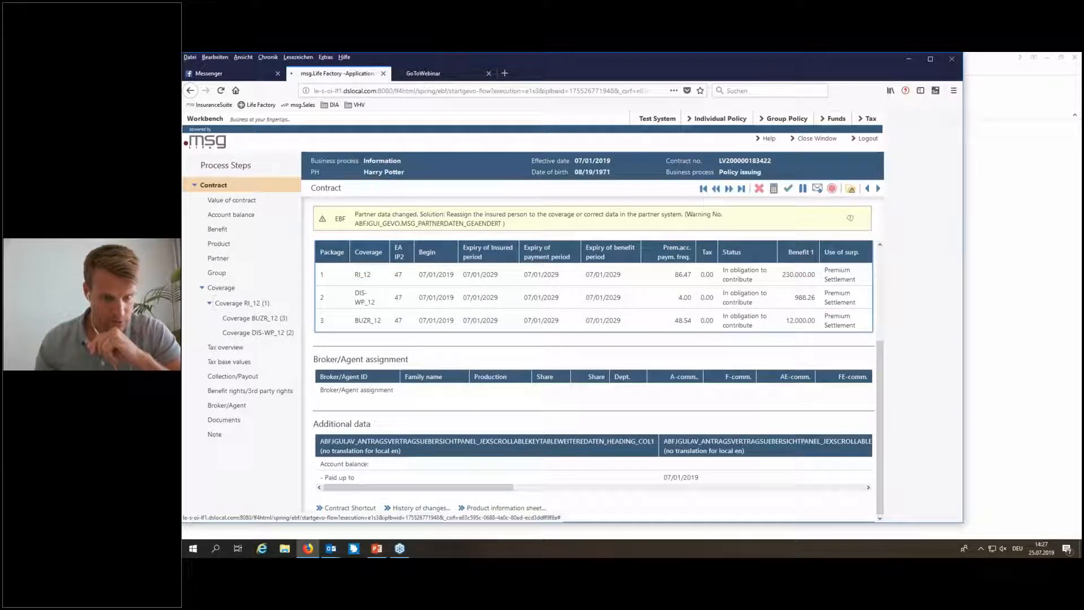
{"action": "left_click", "coordinate": [243, 302]}
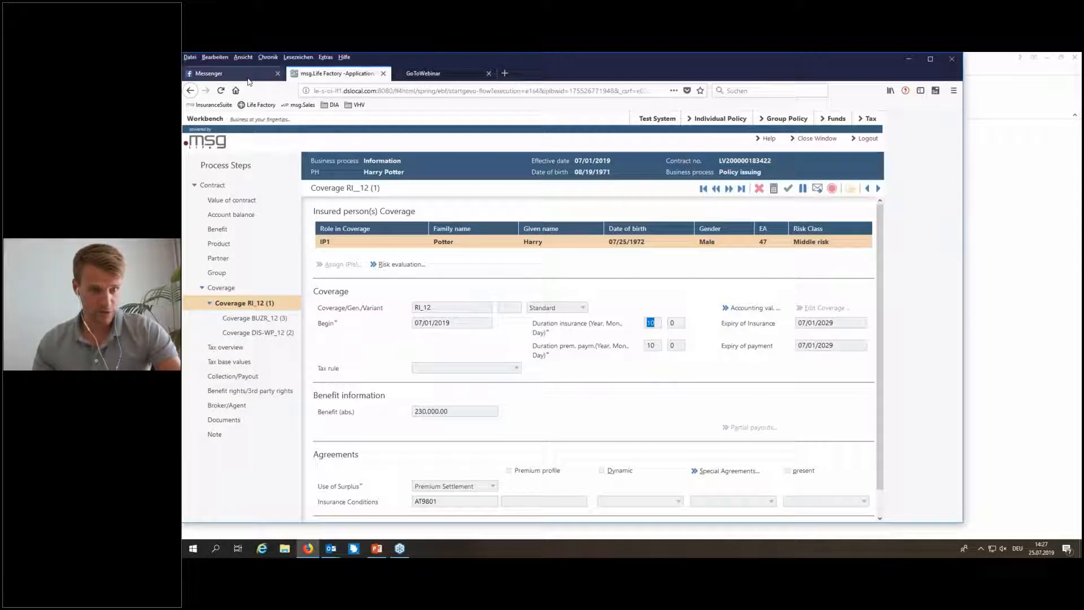
Return to the Outlook welcome email and follow its Kundenportal link to the Sigma portal sign-in page.
{"action": "left_click", "coordinate": [208, 73]}
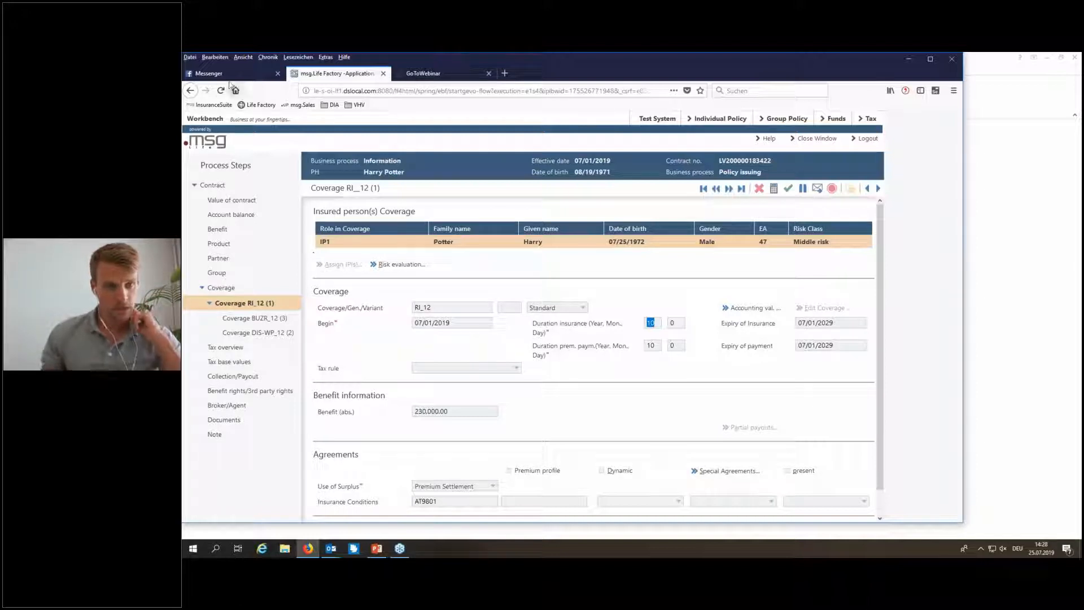
{"action": "left_click", "coordinate": [208, 73]}
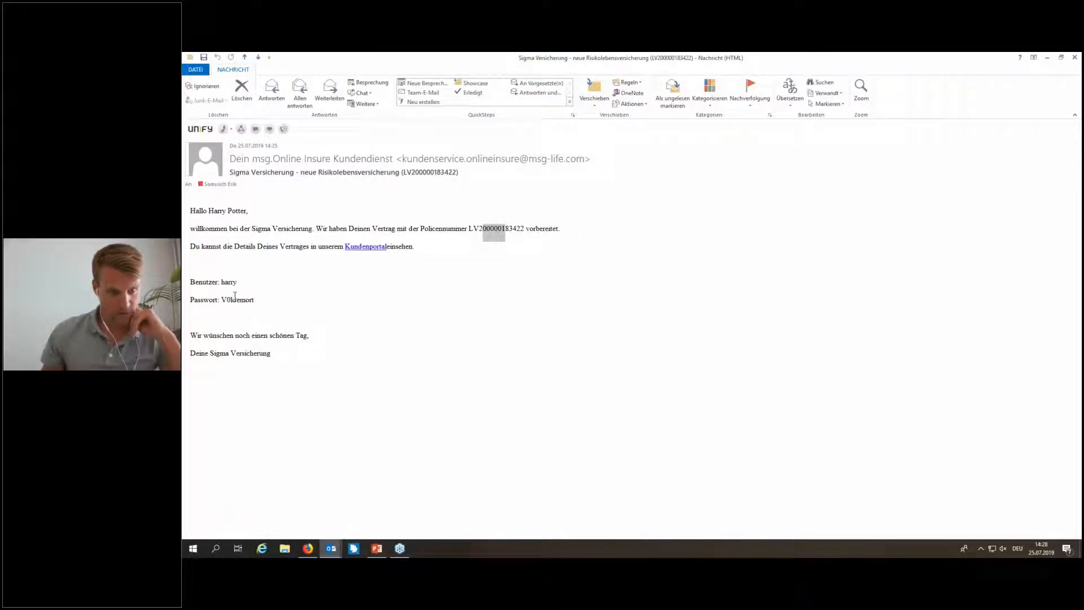
{"action": "double_click", "coordinate": [237, 299]}
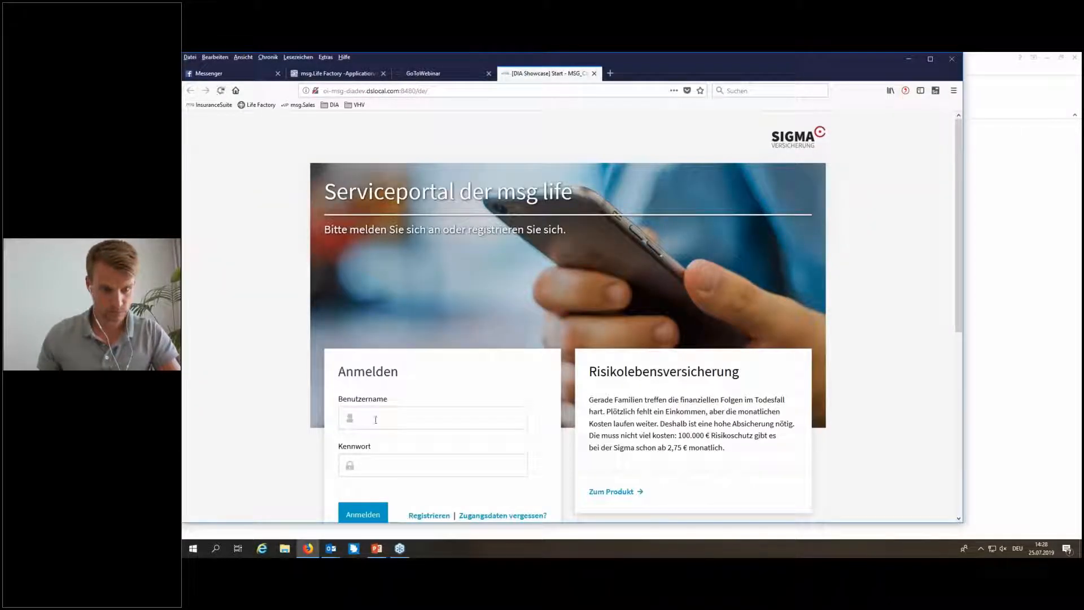
Sign in as user 'harry' with the emailed password to reach Harry Potter's portal page.
{"action": "type", "text": "harry"}
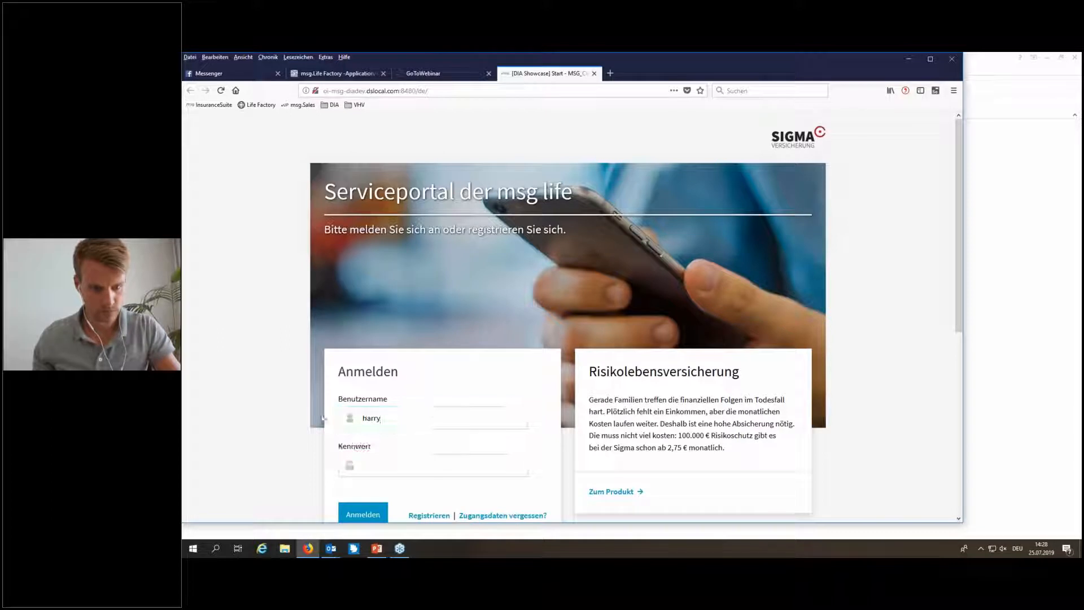
{"action": "type", "text": "••••••••"}
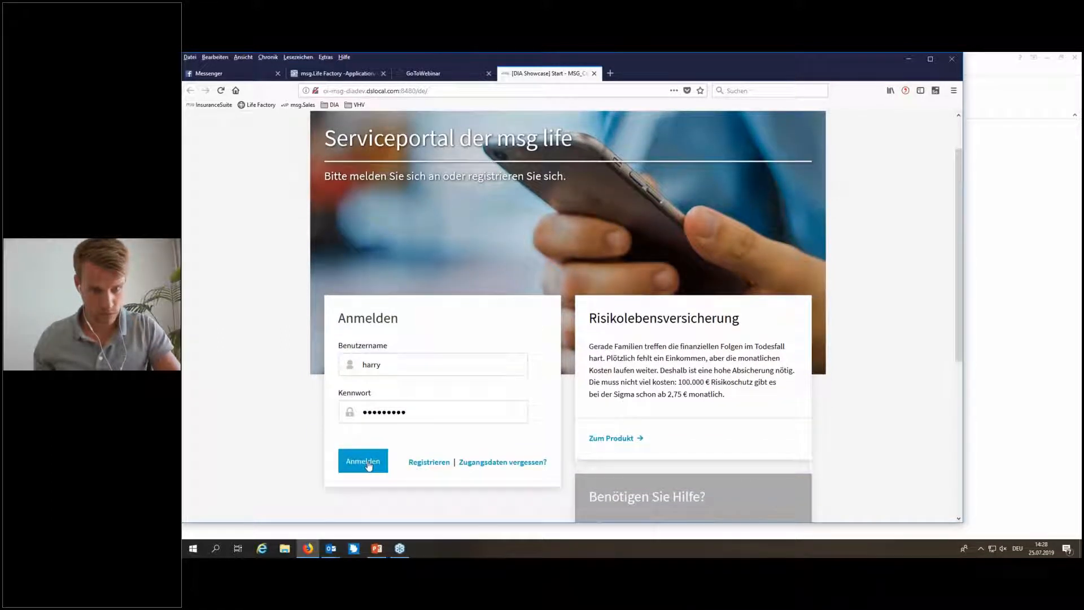
{"action": "left_click", "coordinate": [362, 461]}
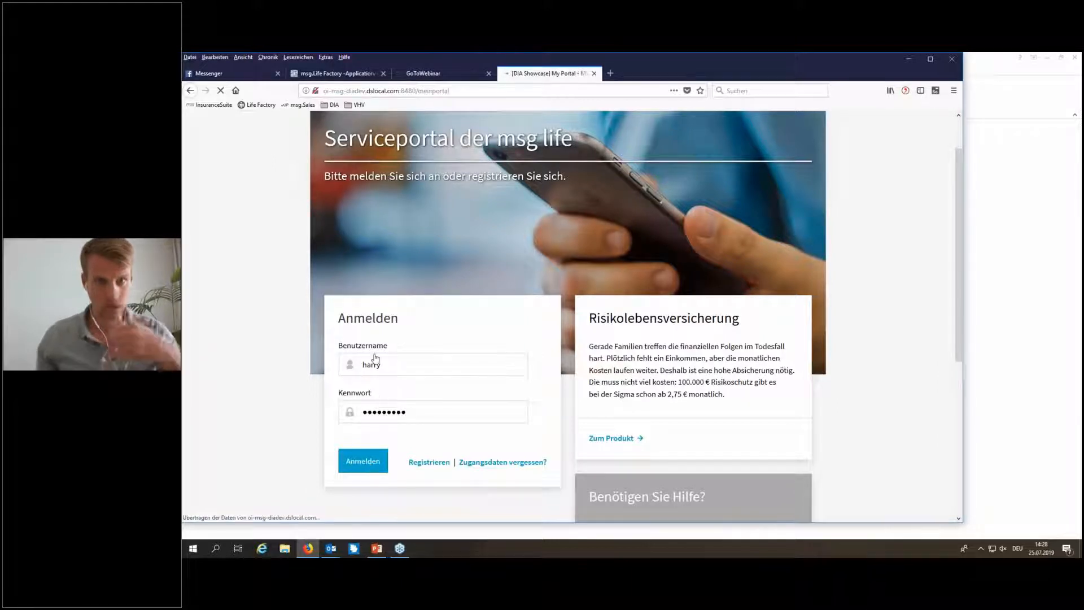
{"action": "left_click", "coordinate": [363, 461]}
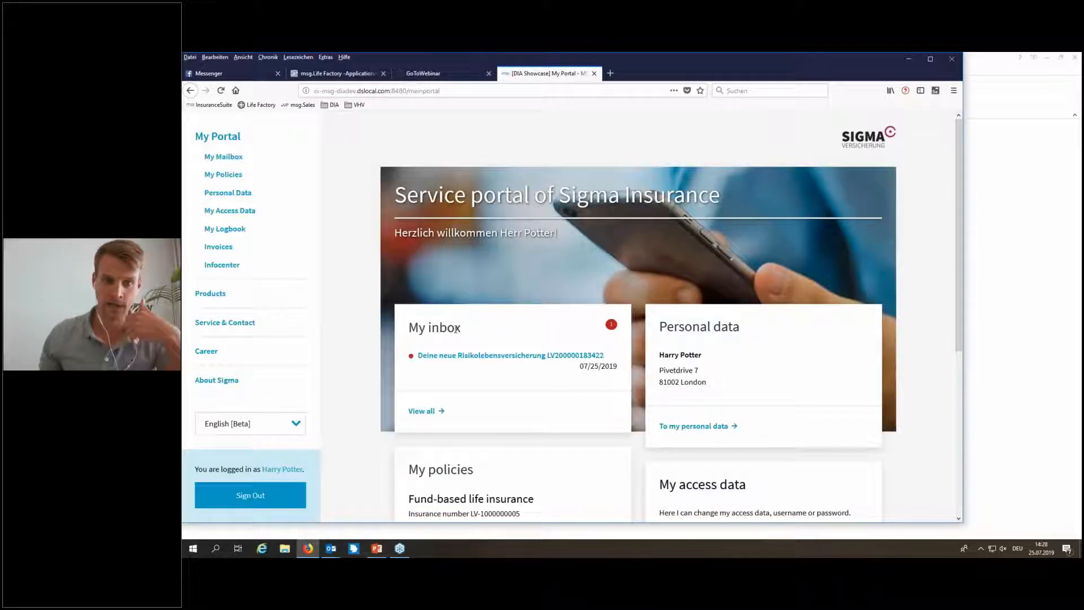
{"action": "mouse_move", "coordinate": [454, 364]}
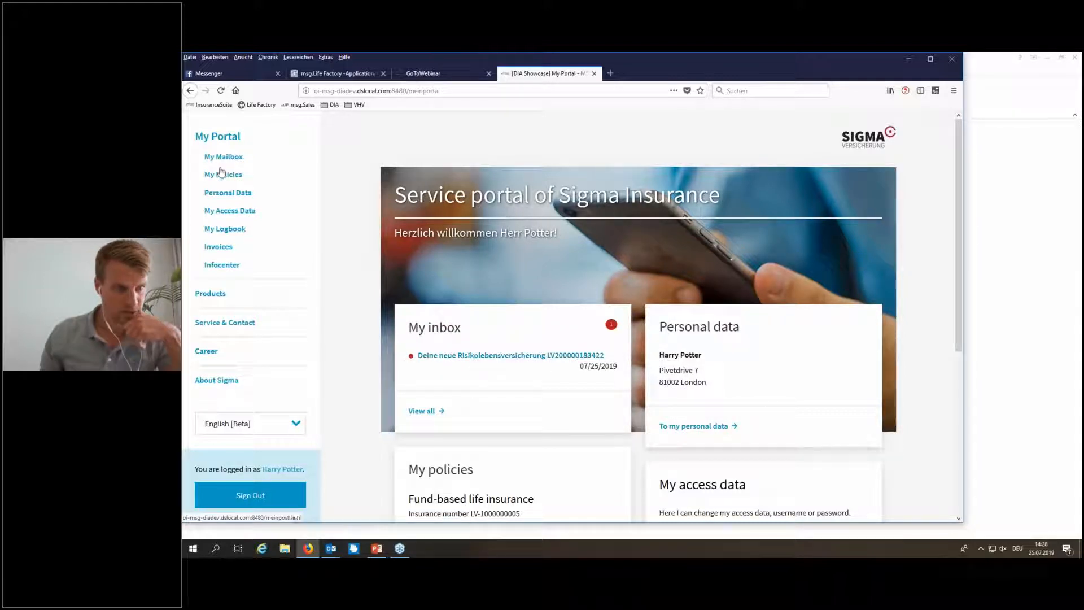
{"action": "left_click", "coordinate": [224, 174]}
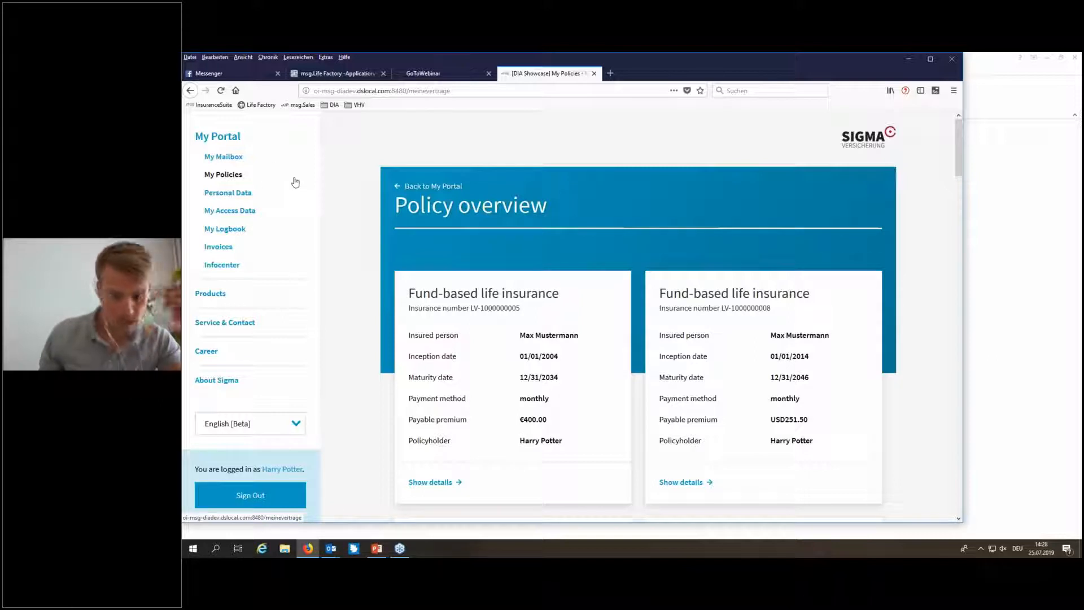
{"action": "mouse_move", "coordinate": [227, 192]}
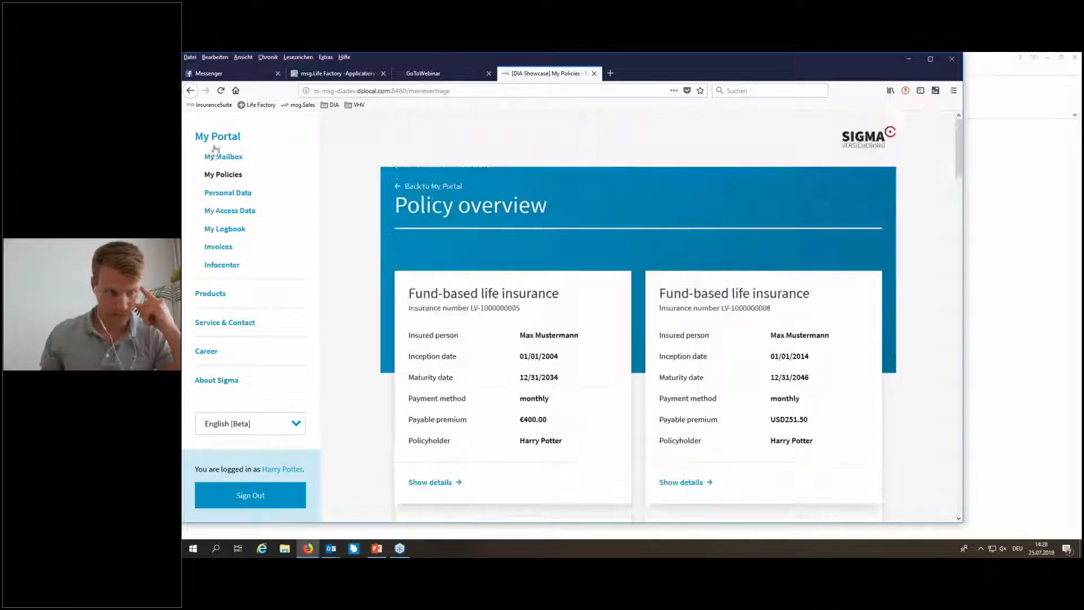
{"action": "scroll", "scroll_direction": "down", "scroll_amount": 3}
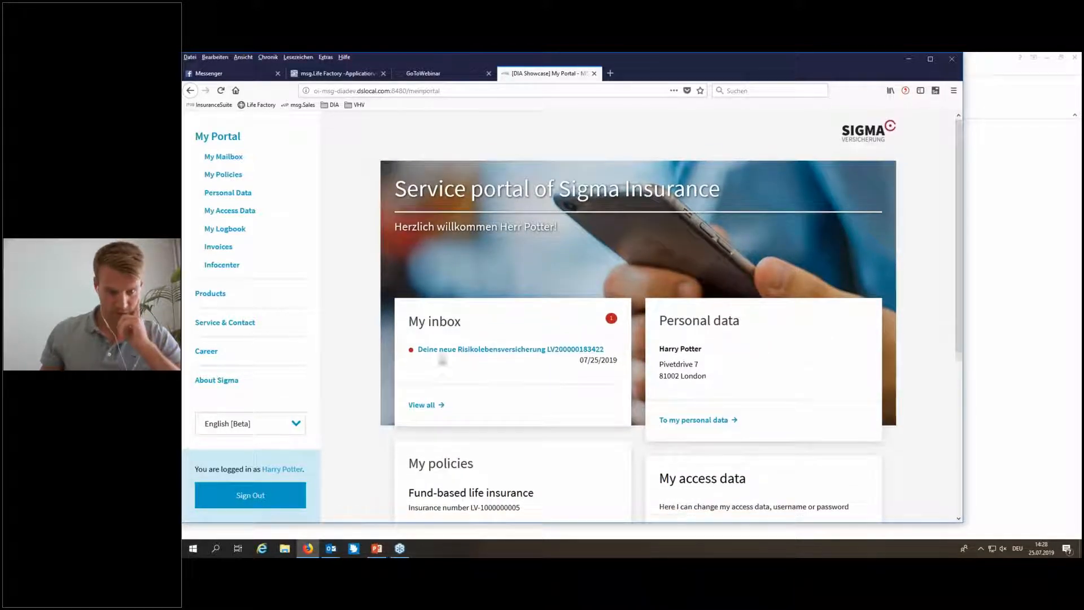
{"action": "left_click", "coordinate": [511, 349]}
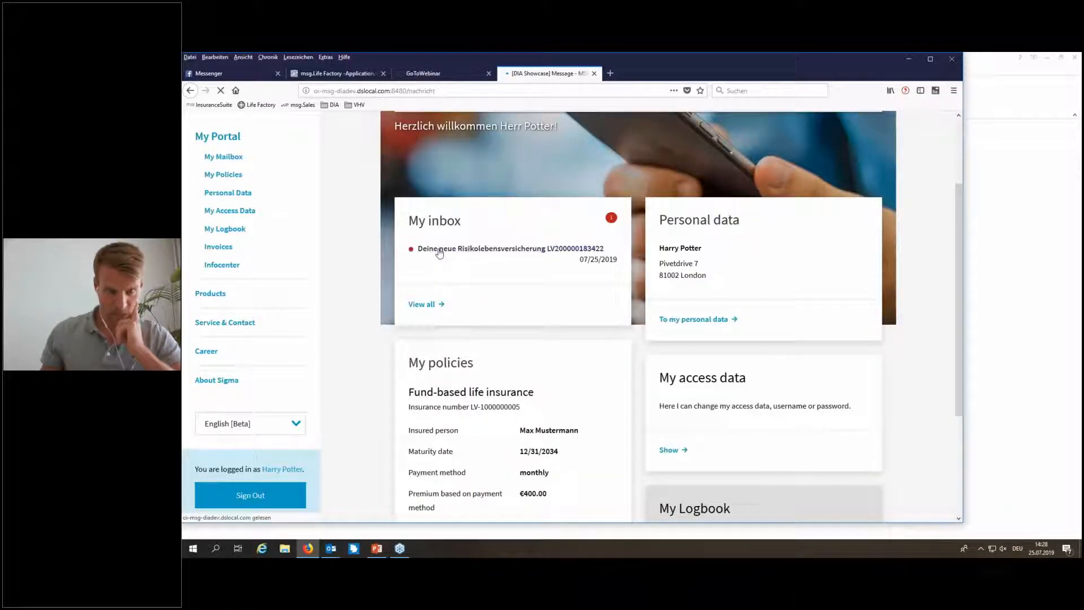
{"action": "left_click", "coordinate": [509, 248]}
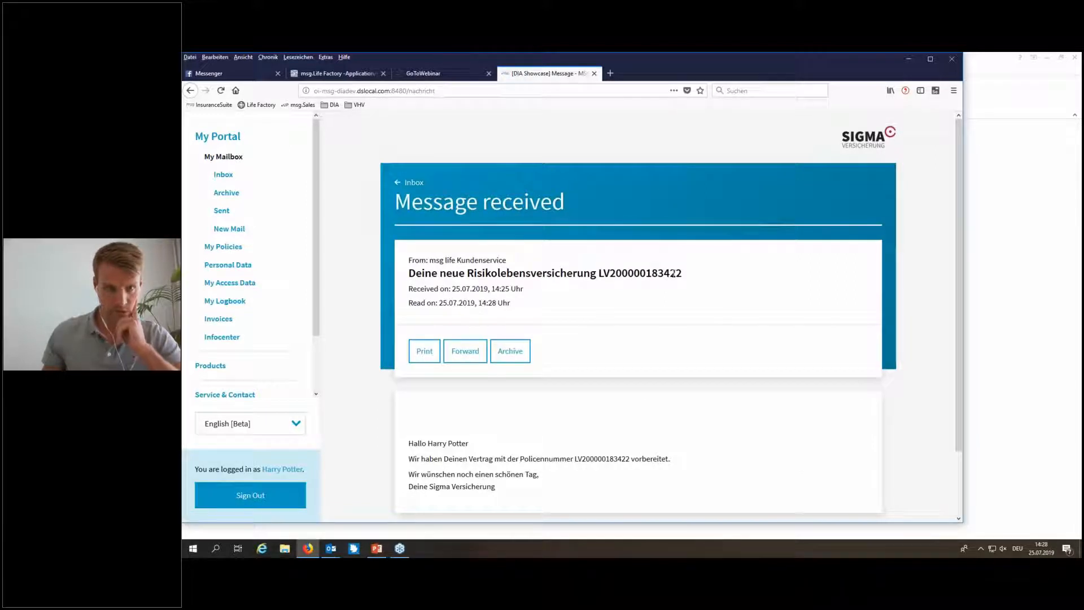